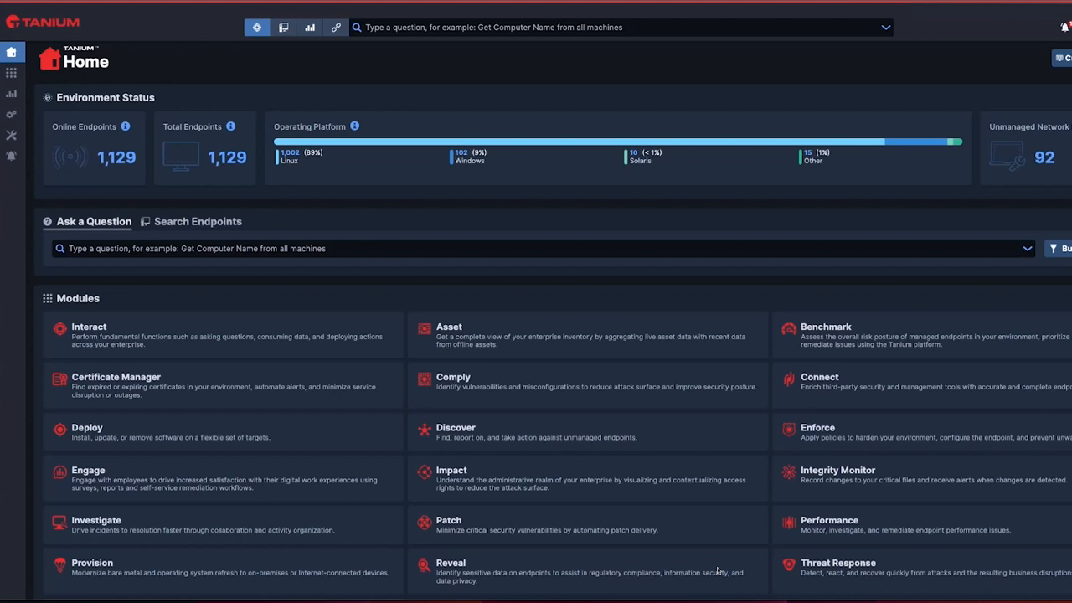
mouse_move(12, 73)
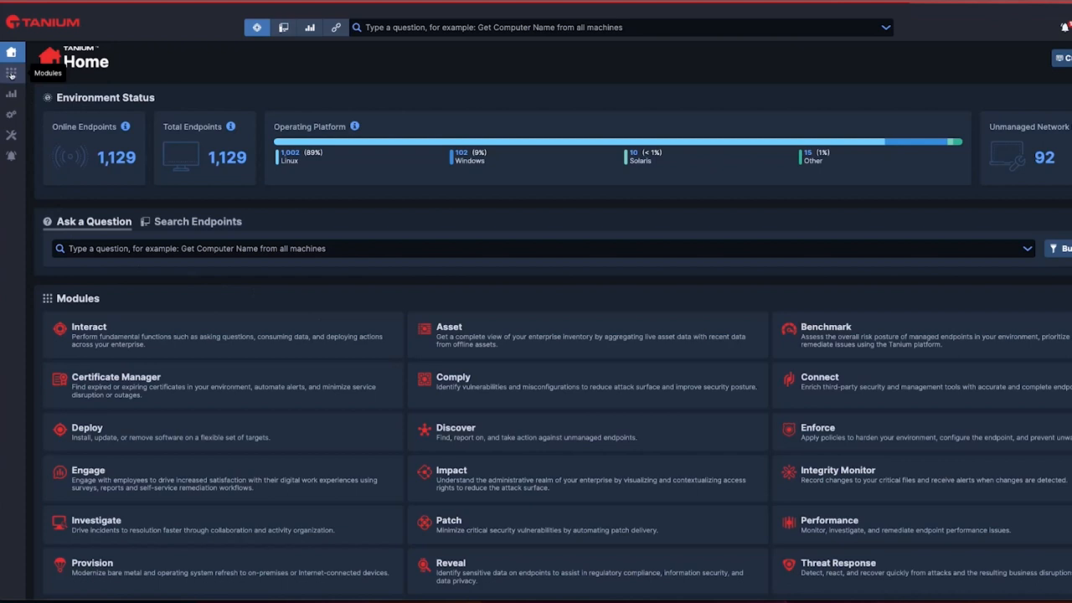
Step: Go to Performance > Performance Score to view event scores and endpoint ratings
click(828, 521)
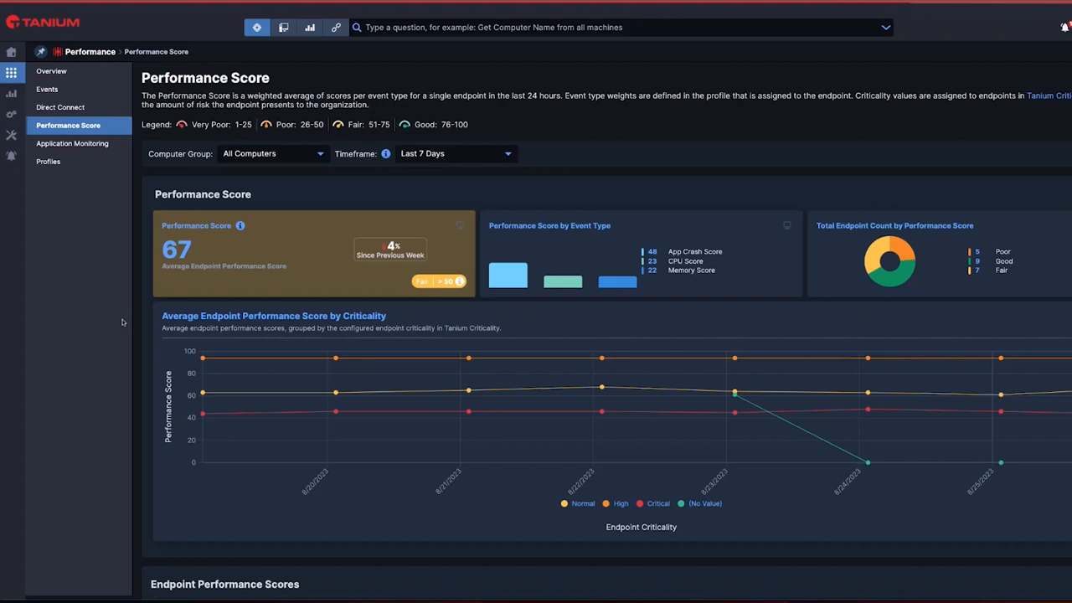
mouse_move(178, 338)
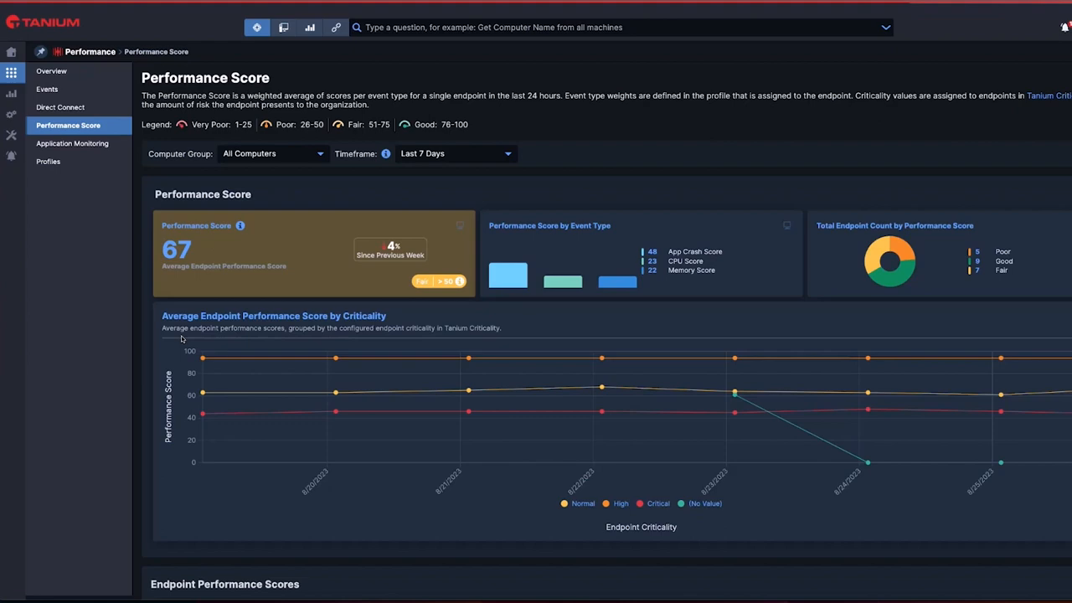
scroll(down, 3)
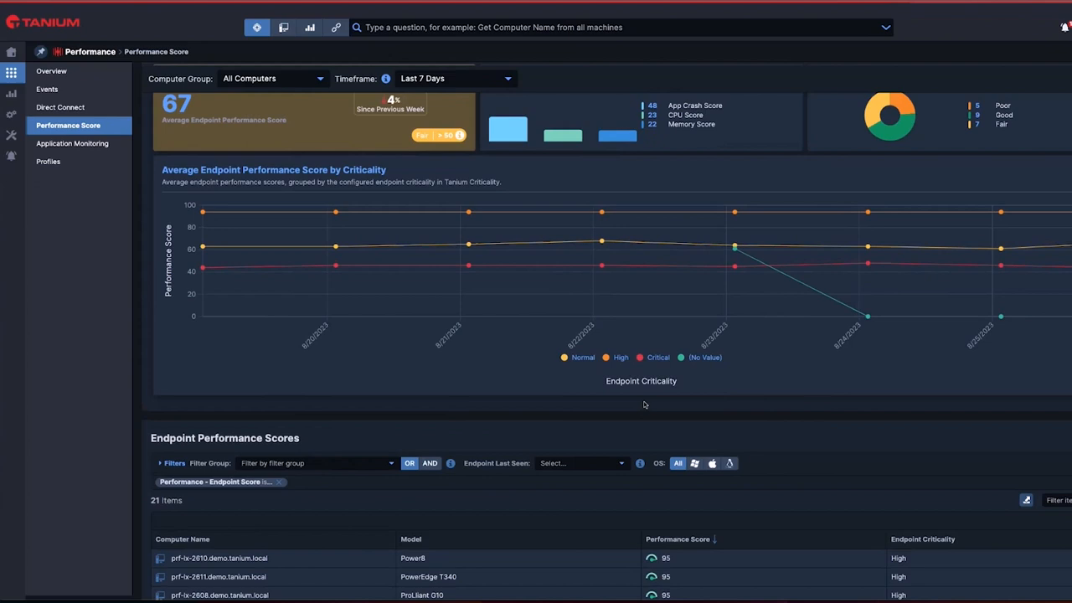
mouse_move(335, 274)
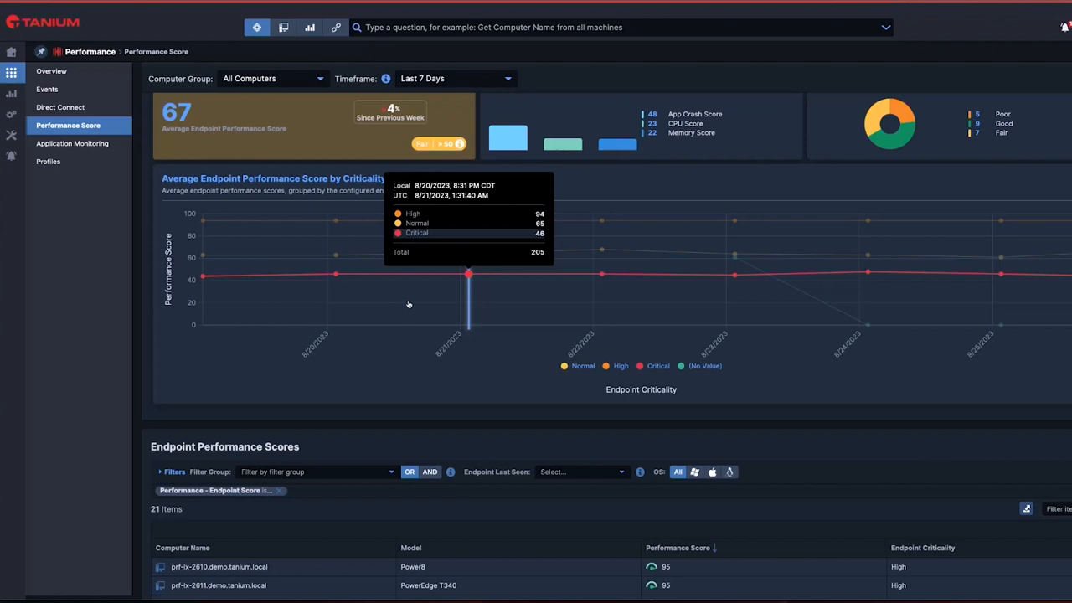
mouse_move(469, 331)
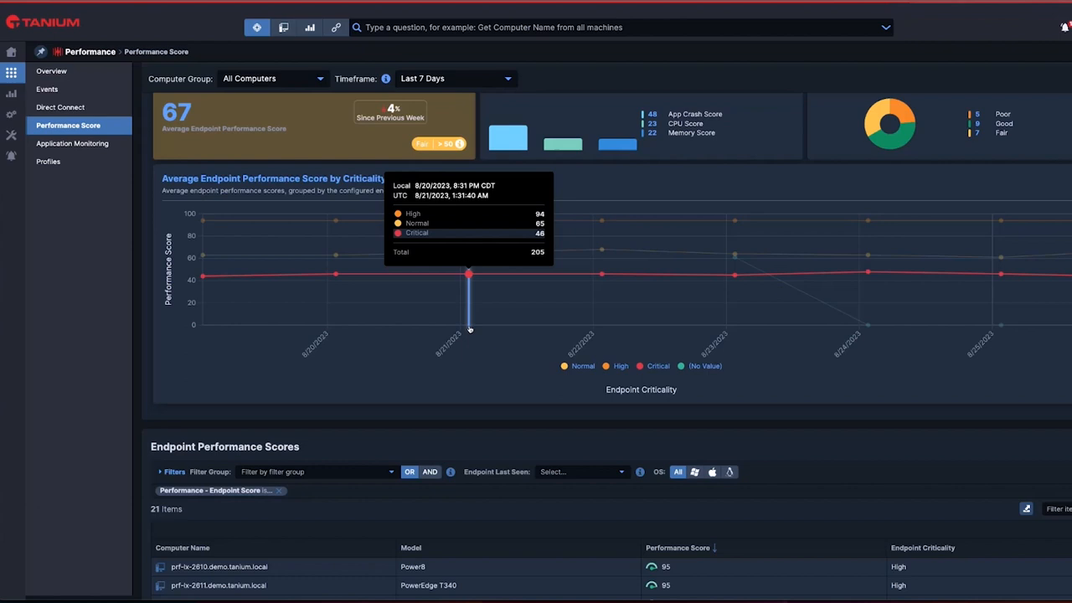
mouse_move(487, 339)
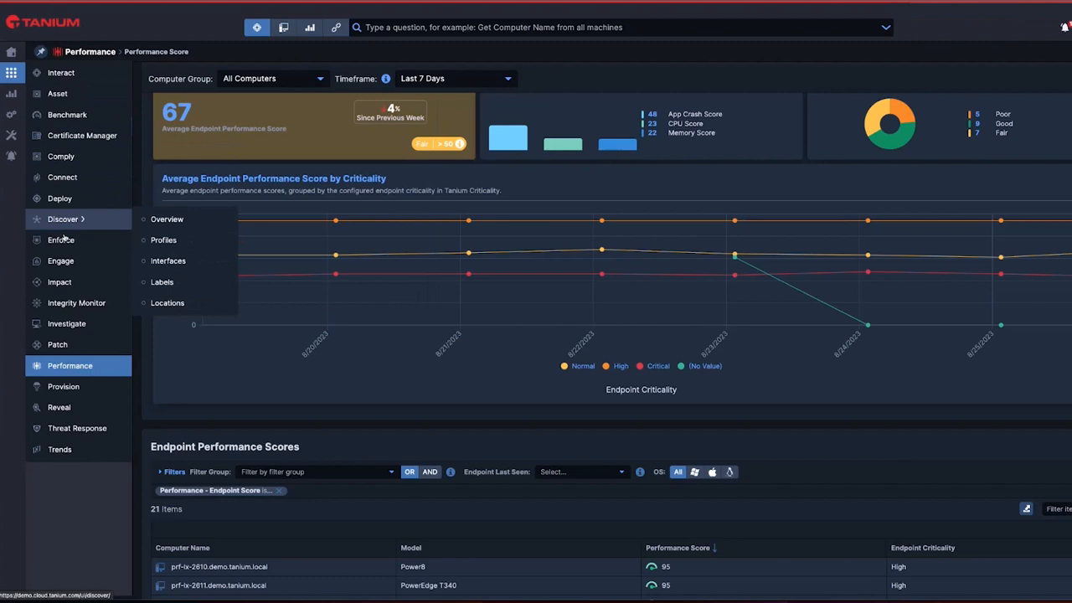
Step: Switch to the Engage module and show its Surveys page listing six surveys
click(61, 260)
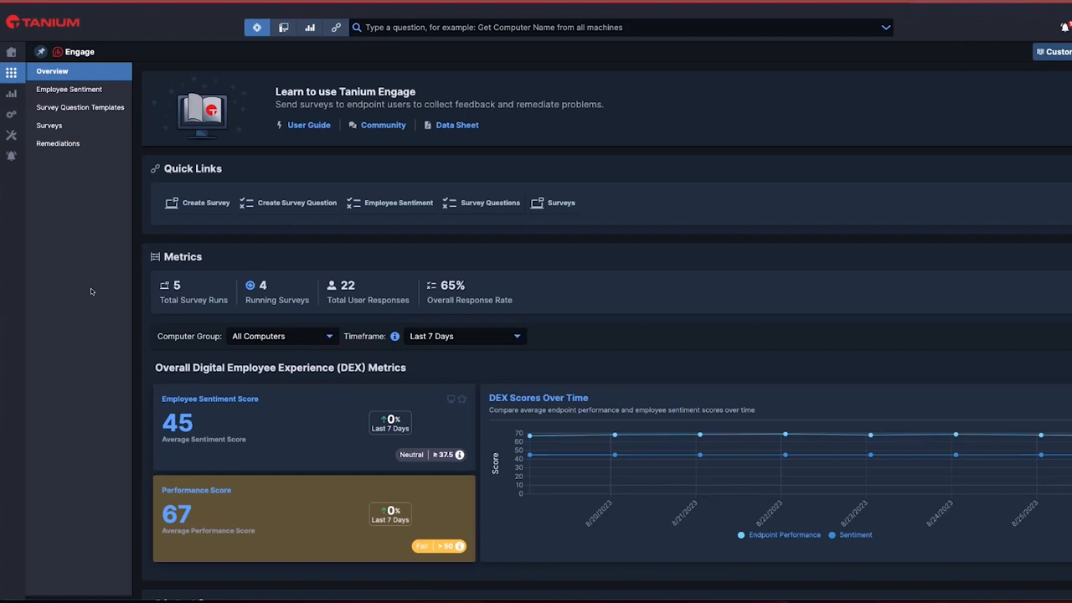
click(49, 125)
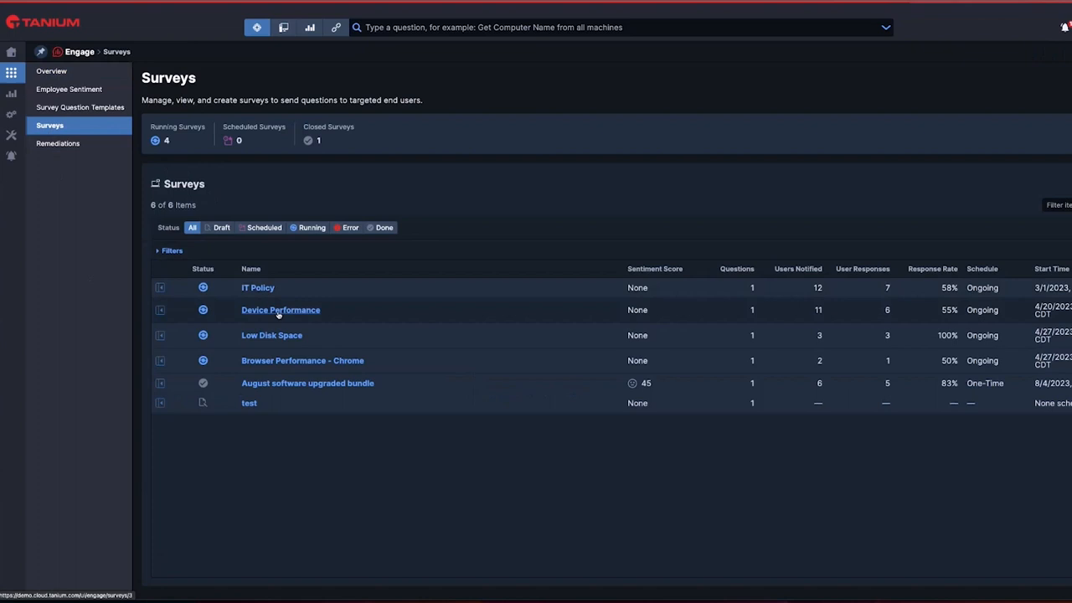
Step: Open the Device Performance survey details and scroll down through its results
click(280, 309)
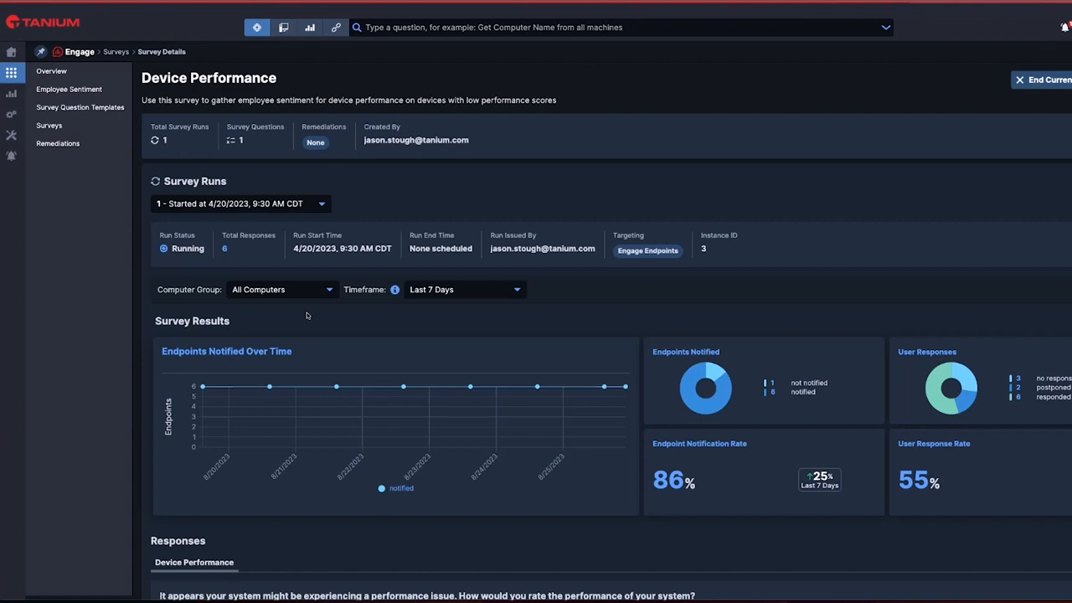
scroll(down, 3)
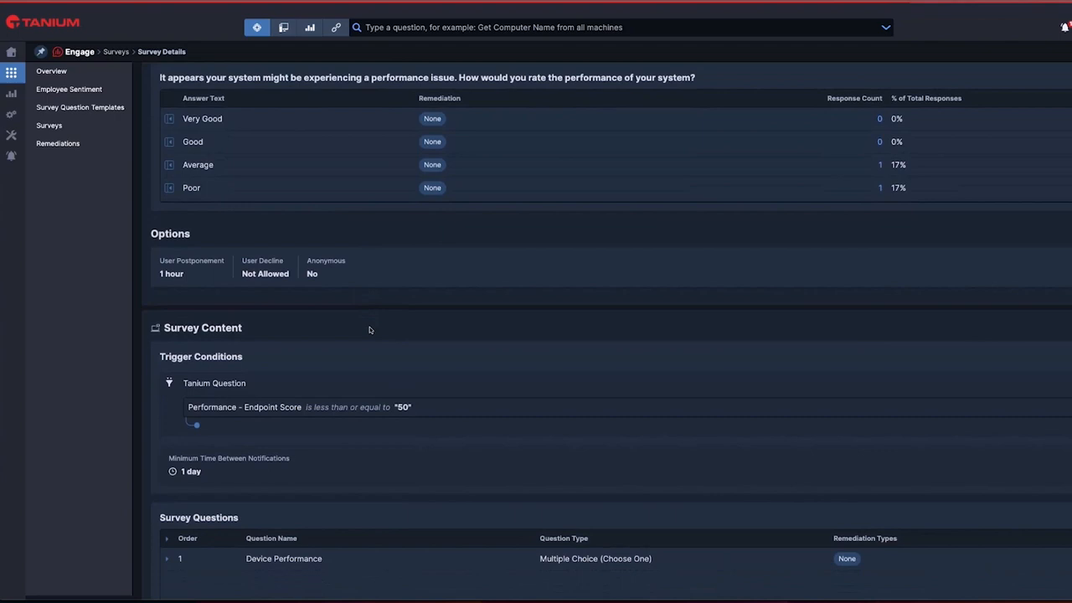
scroll(down, 3)
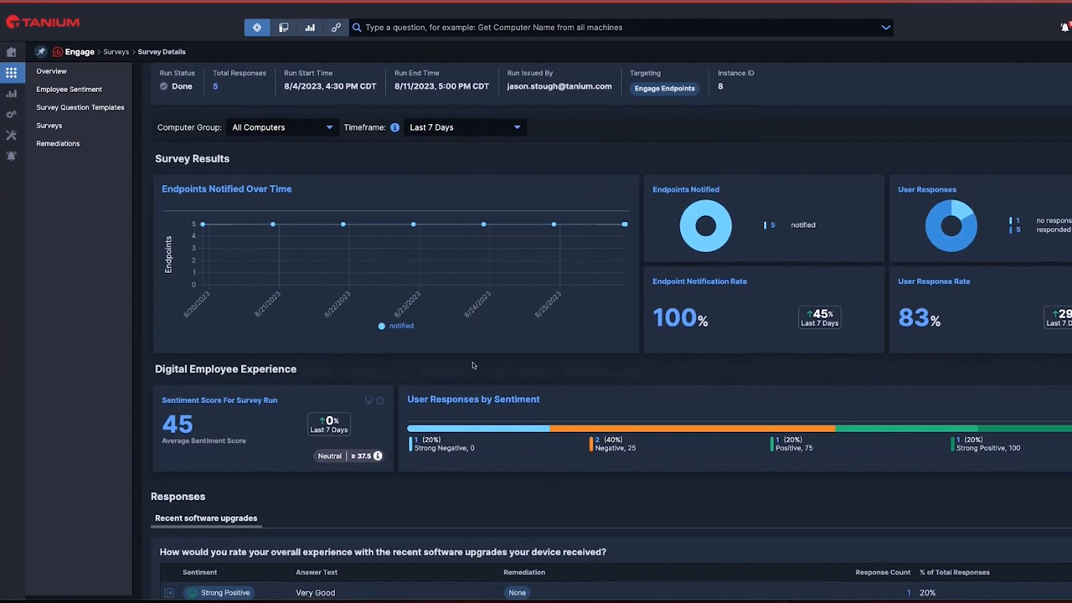
Step: Scroll the survey details, then go to the Employee Sentiment page in Engage
scroll(down, 3)
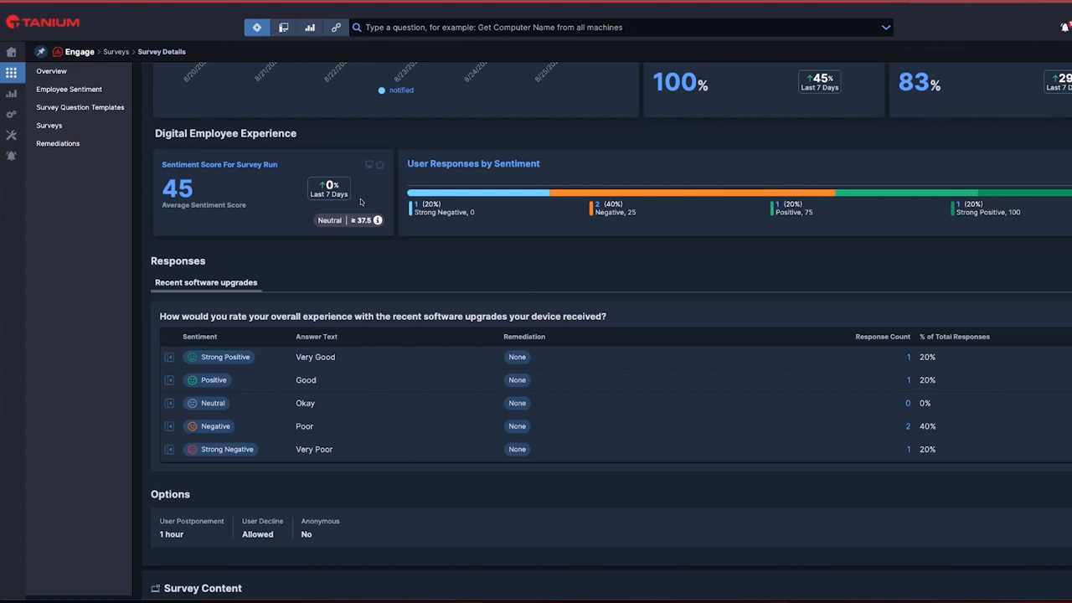
click(69, 88)
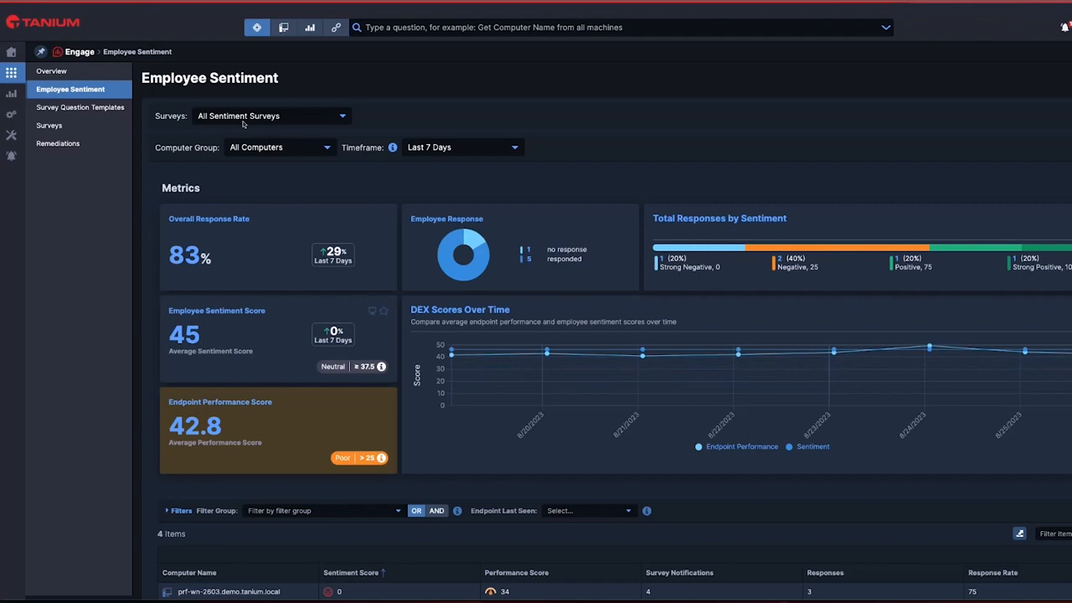
mouse_move(382, 366)
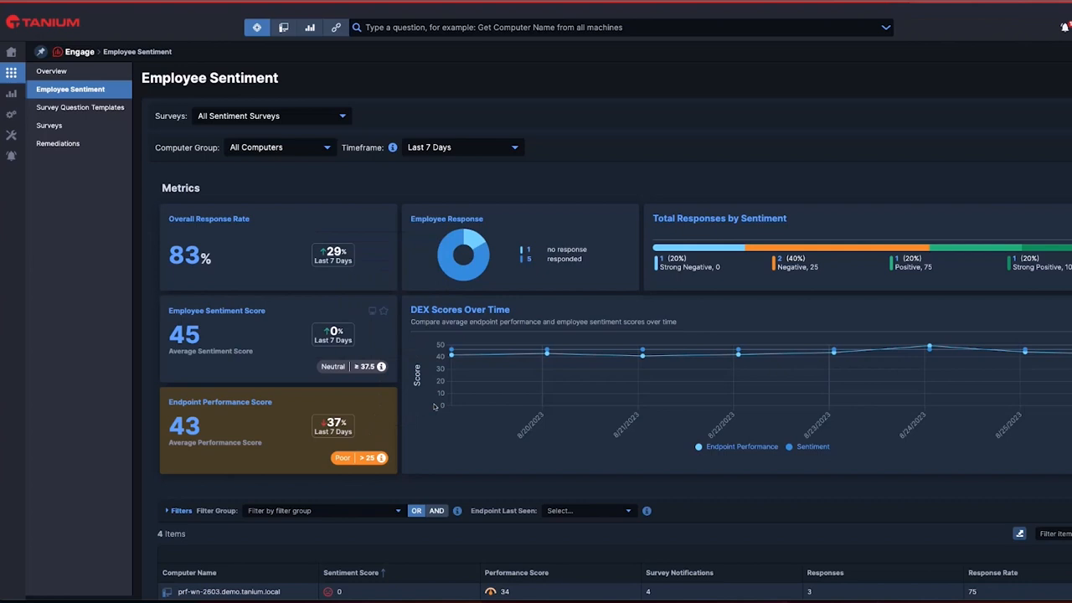
mouse_move(832, 349)
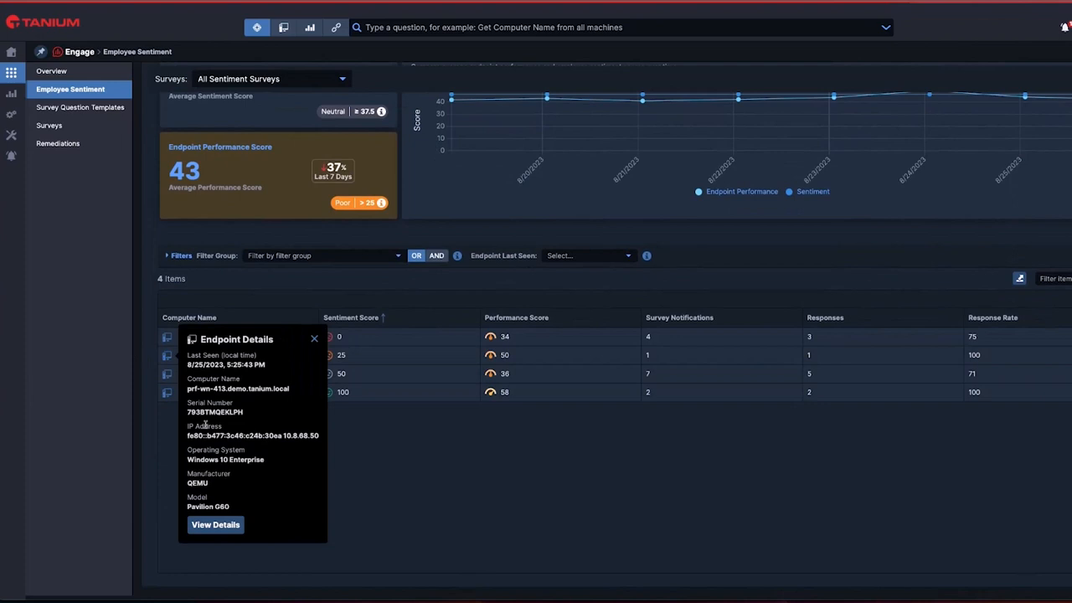
Step: Go back to the Engage Surveys page from the sidebar
click(215, 524)
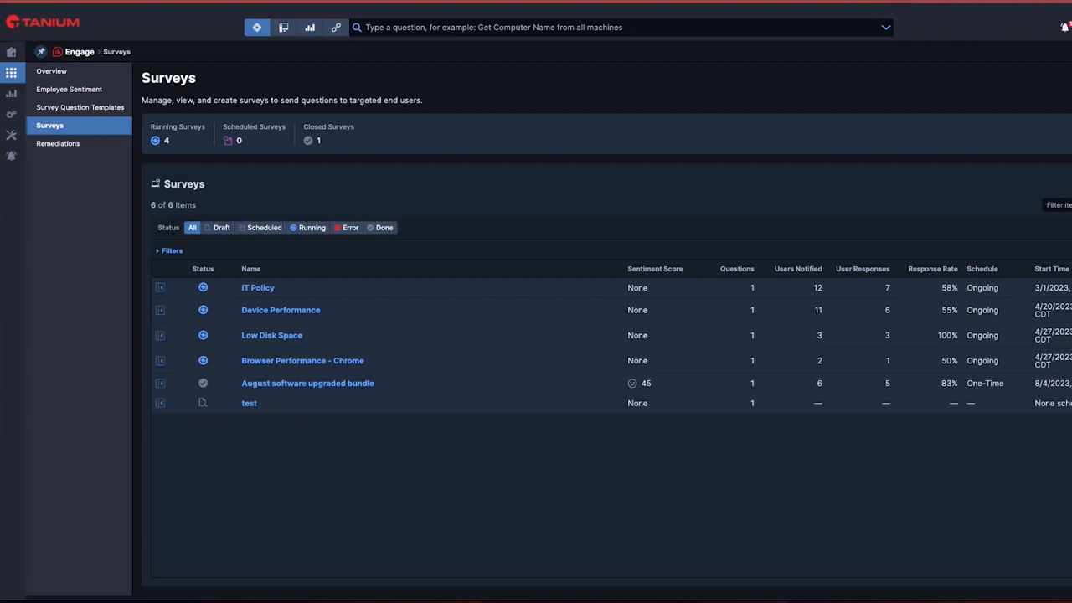
Step: Open the running Low Disk Space survey from the Surveys table
click(271, 335)
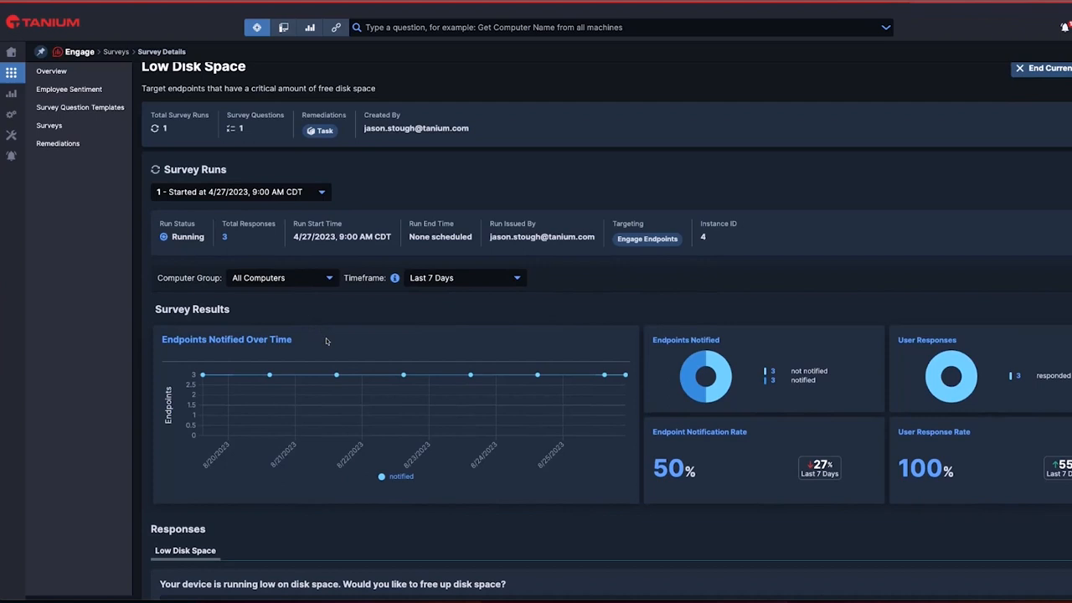
scroll(down, 3)
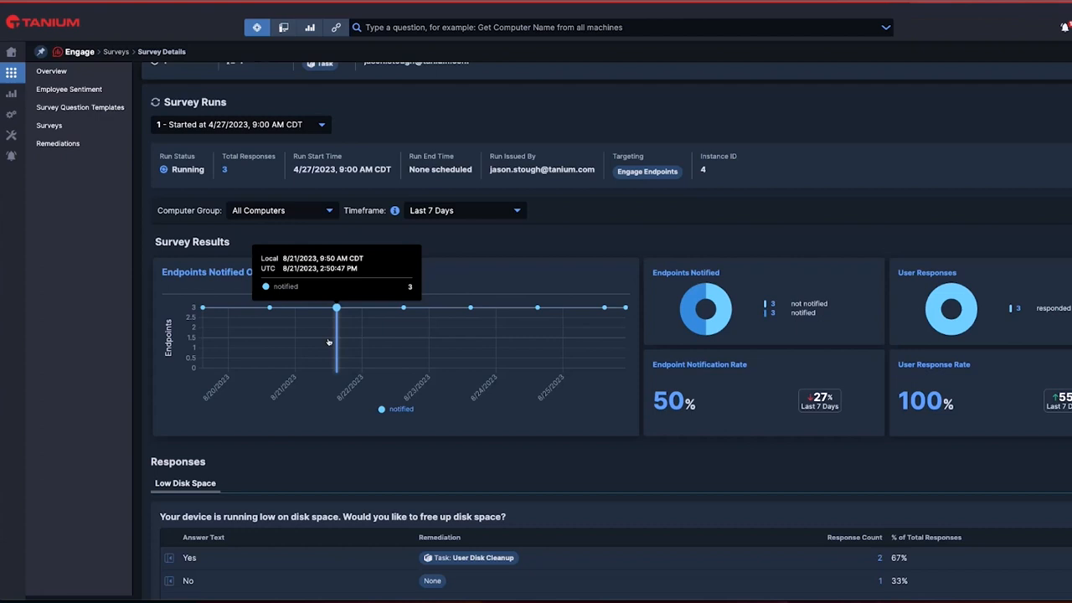
scroll(down, 3)
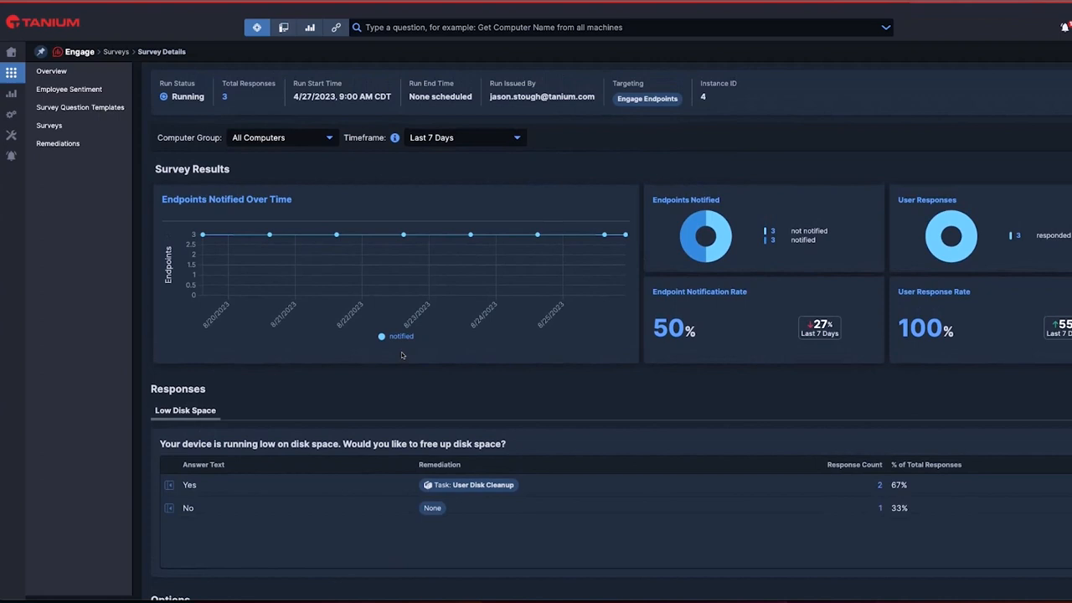
scroll(down, 3)
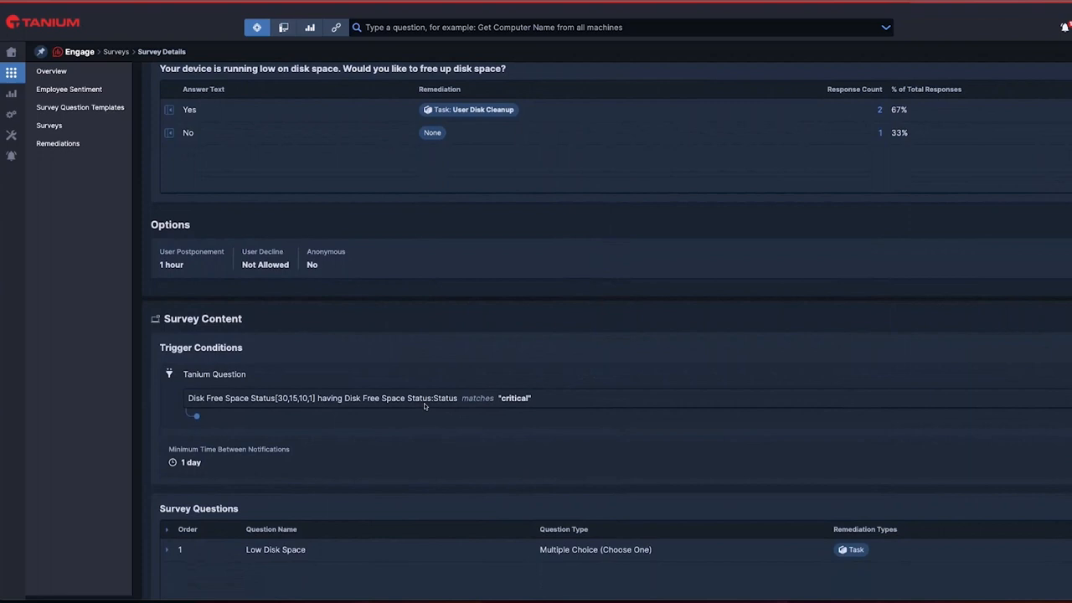